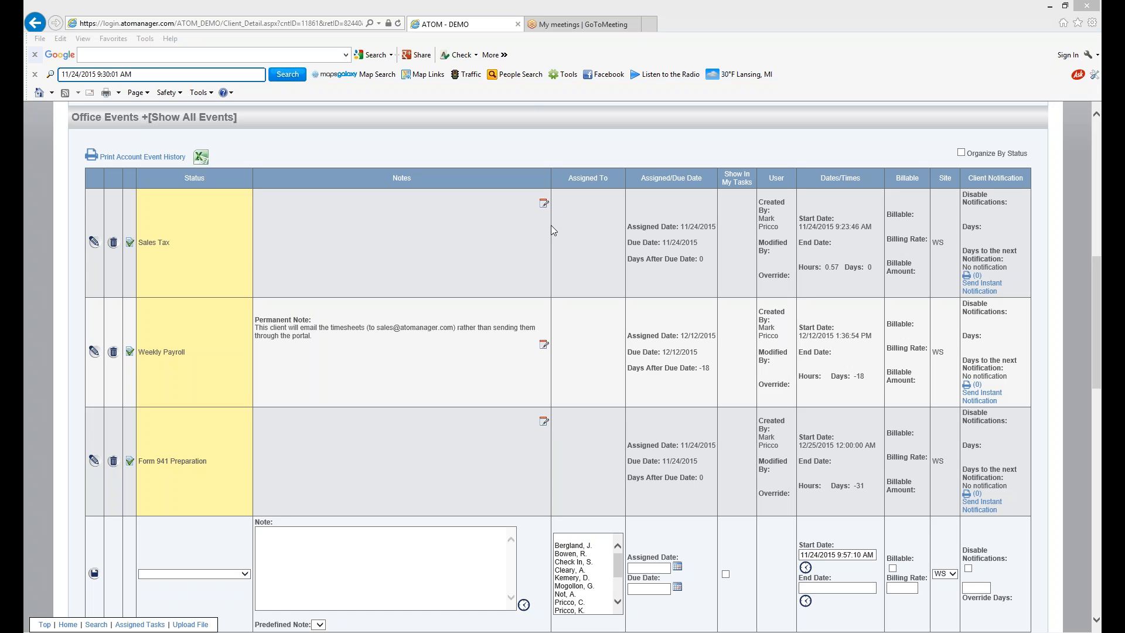
pyautogui.moveTo(304, 240)
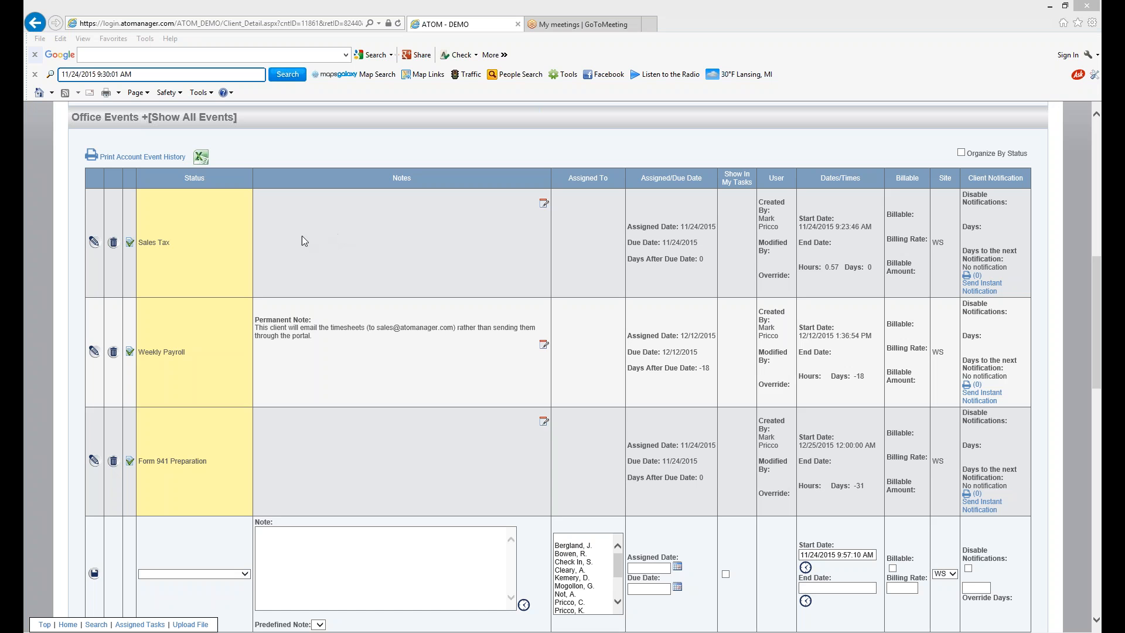
pyautogui.moveTo(225, 315)
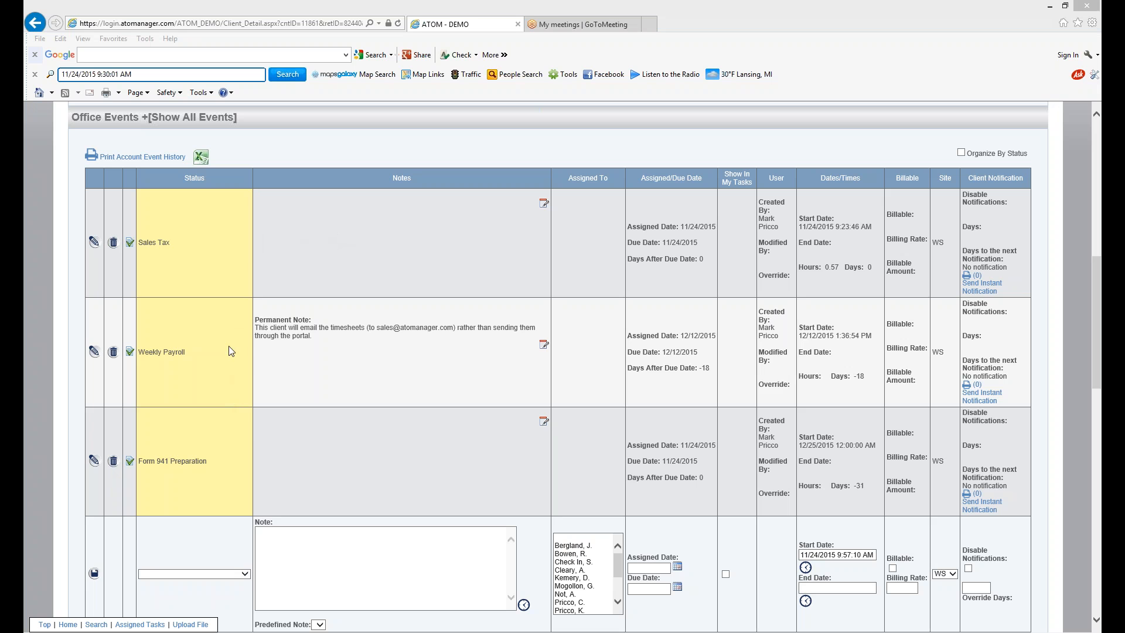
pyautogui.moveTo(182, 261)
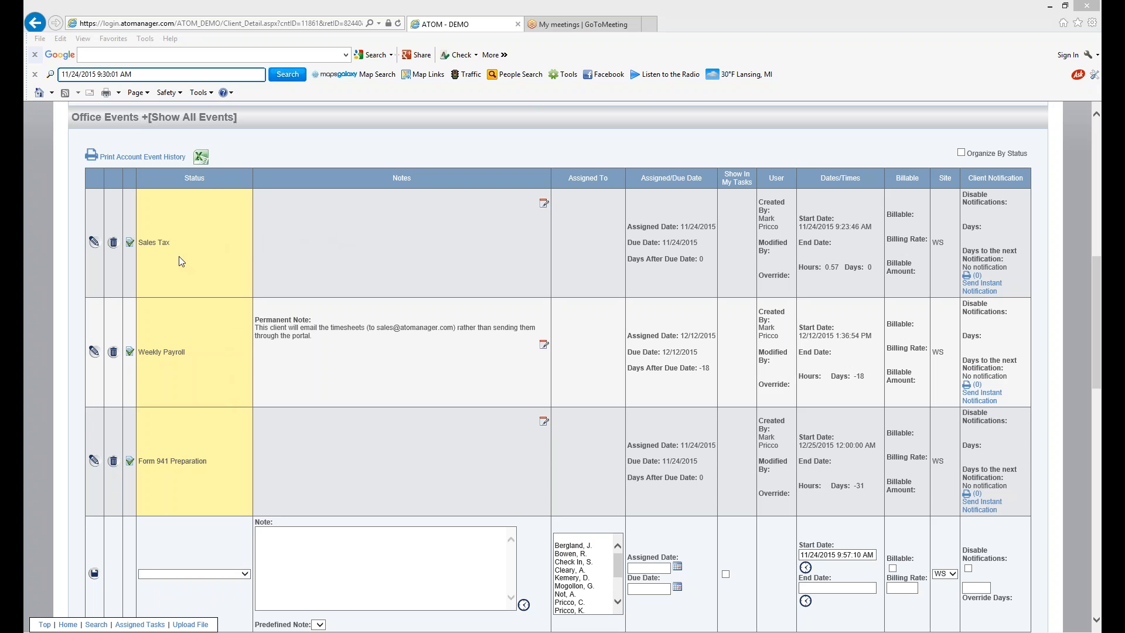
pyautogui.moveTo(186, 473)
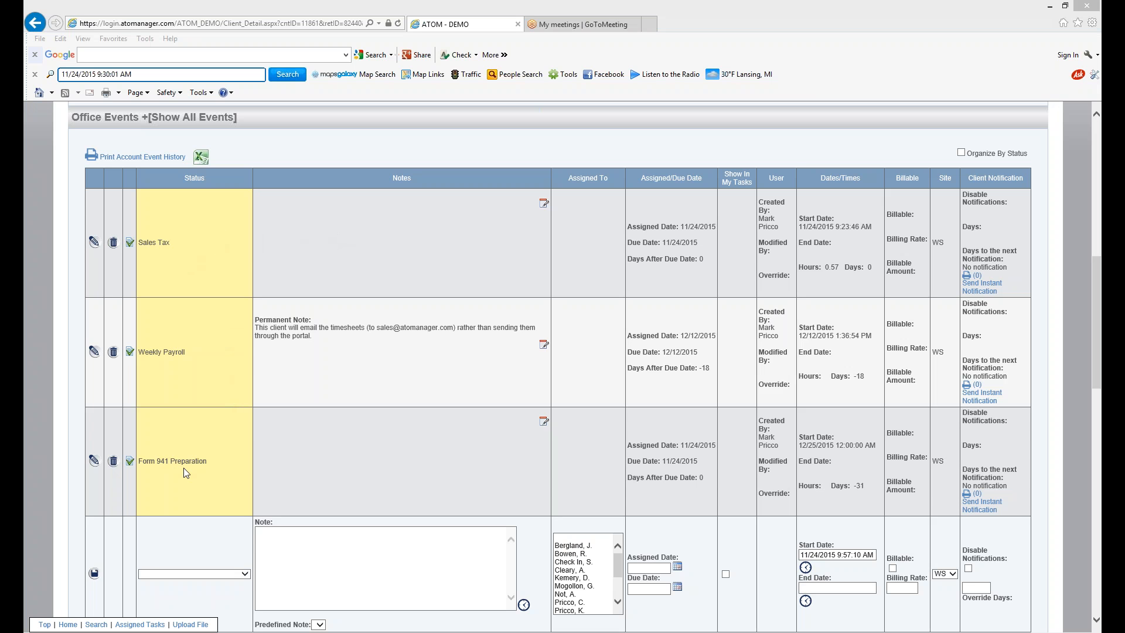
pyautogui.moveTo(212, 276)
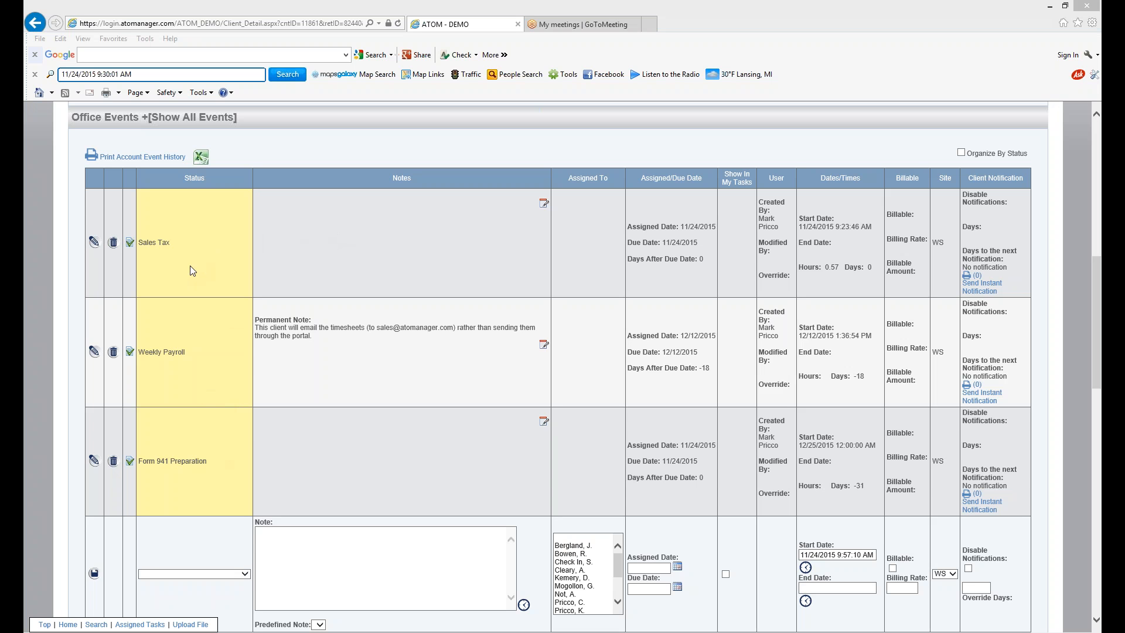
pyautogui.moveTo(196, 268)
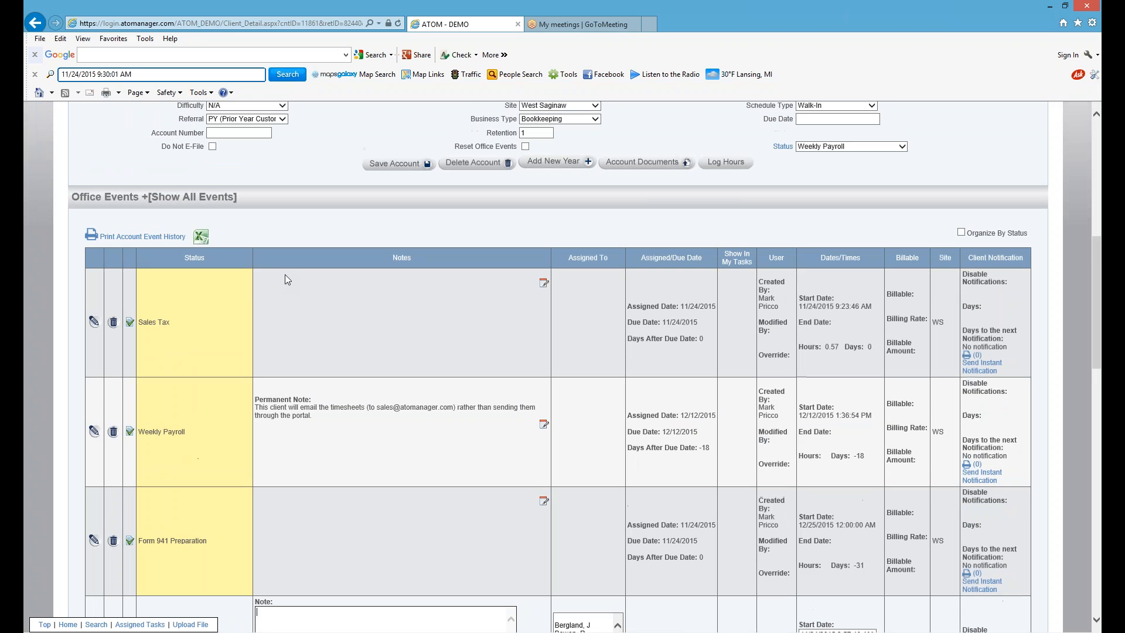
pyautogui.moveTo(274, 272)
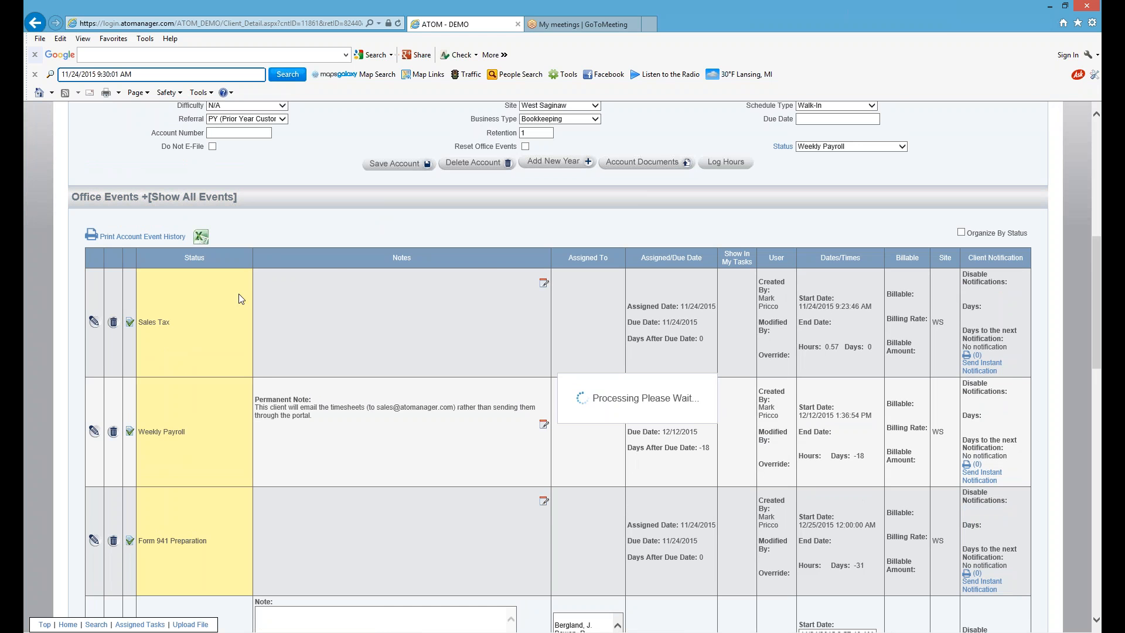
# Show all office events including closed ones and review earlier Weekly Payroll entries
pyautogui.click(199, 197)
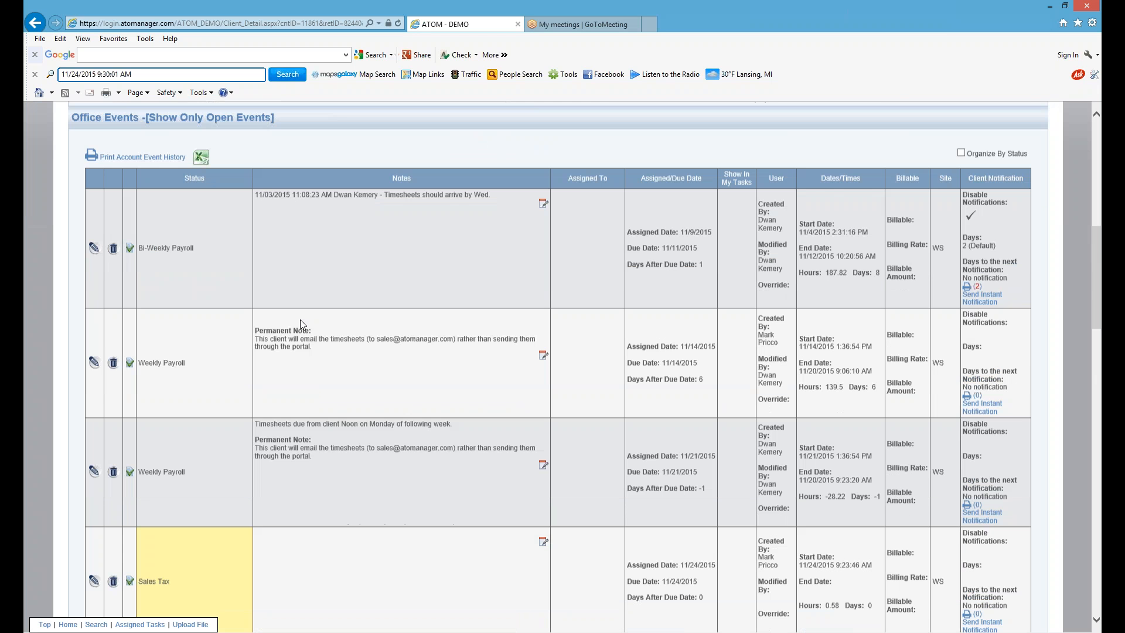
pyautogui.scroll(-3)
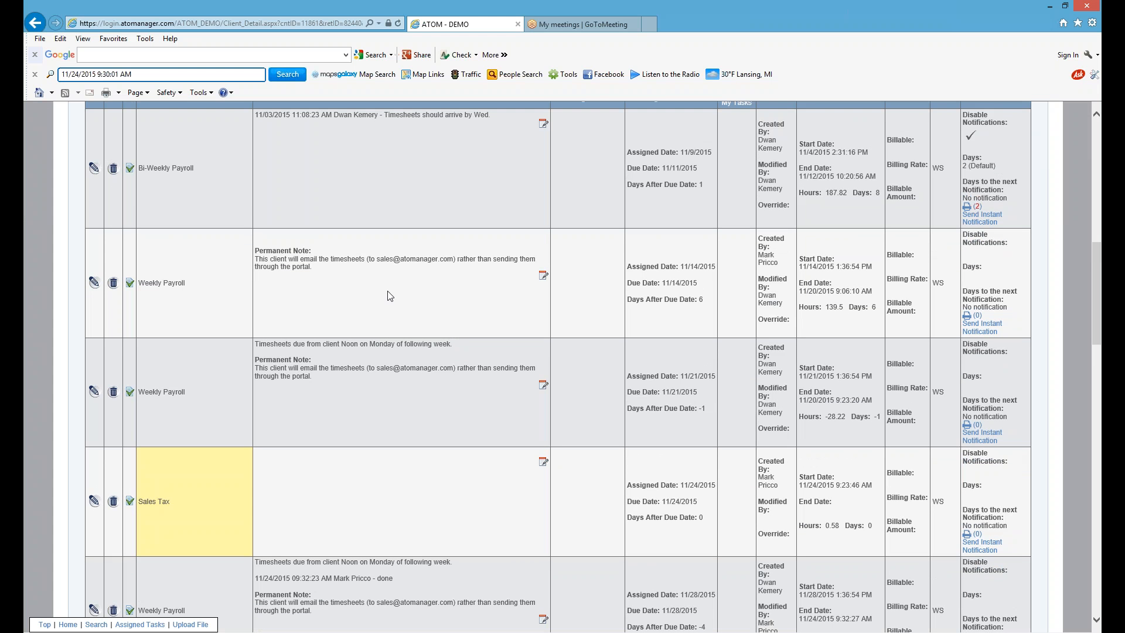
pyautogui.moveTo(362, 334)
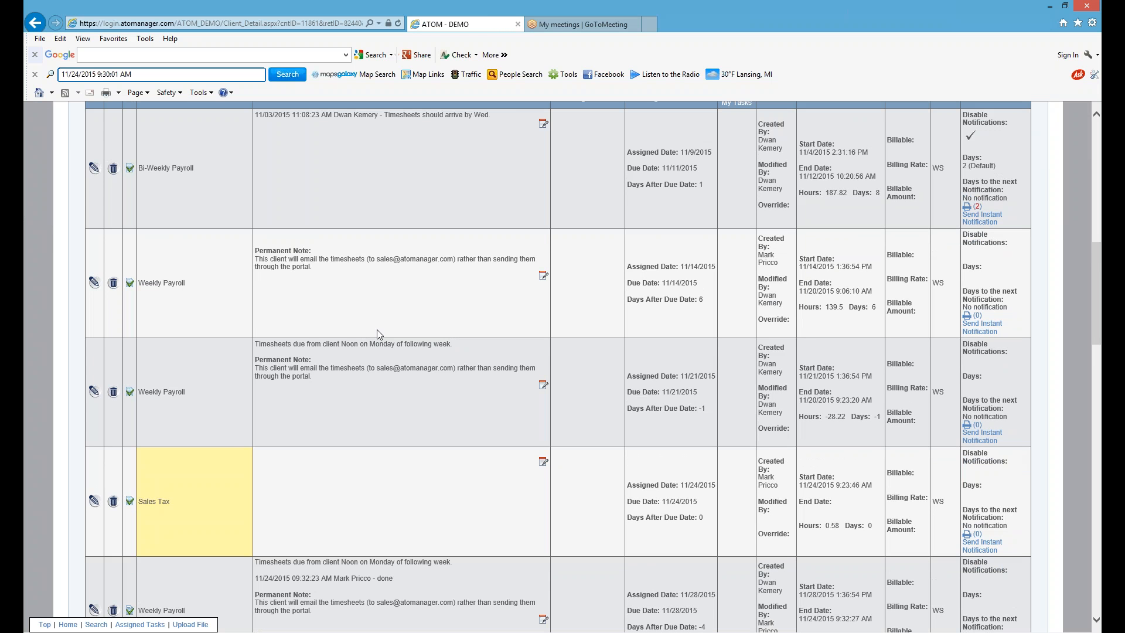
pyautogui.moveTo(370, 329)
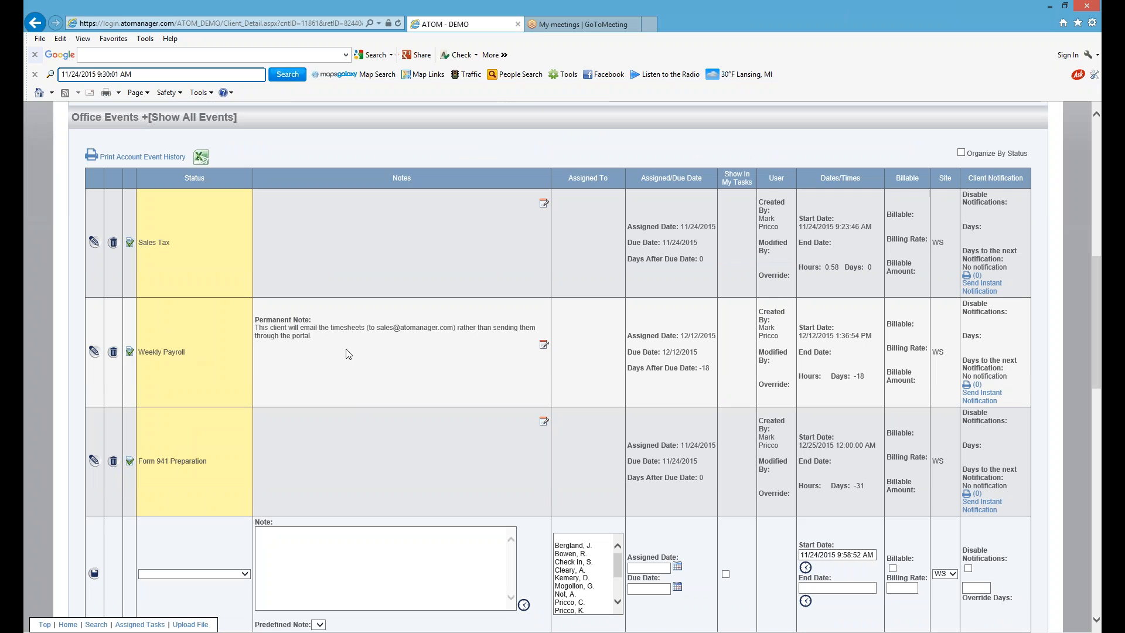
pyautogui.moveTo(401, 355)
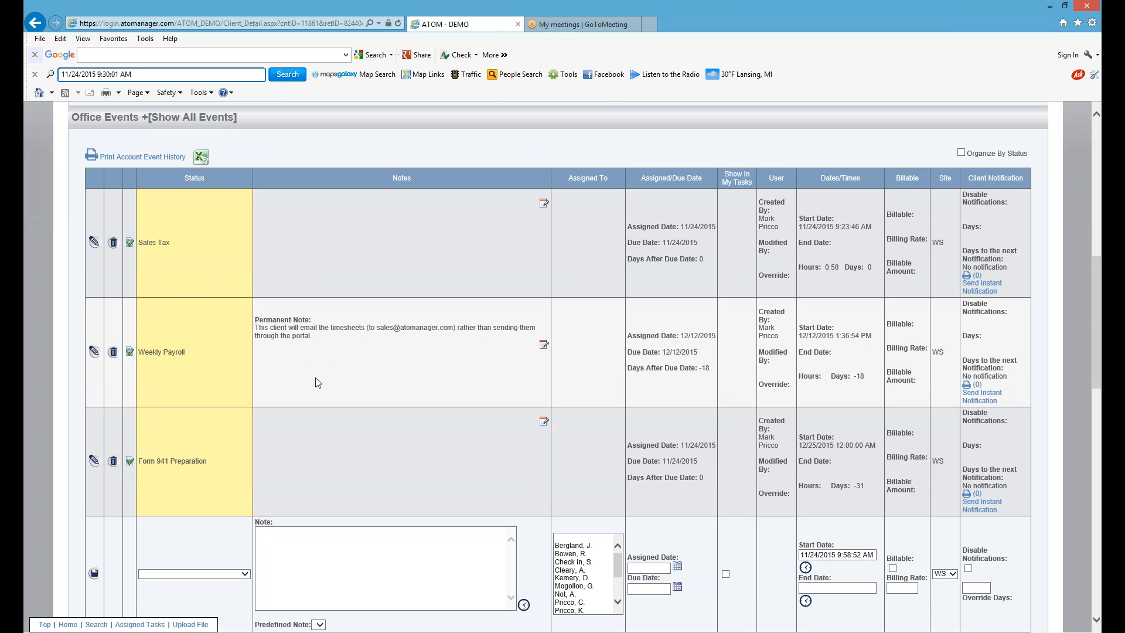
pyautogui.moveTo(427, 340)
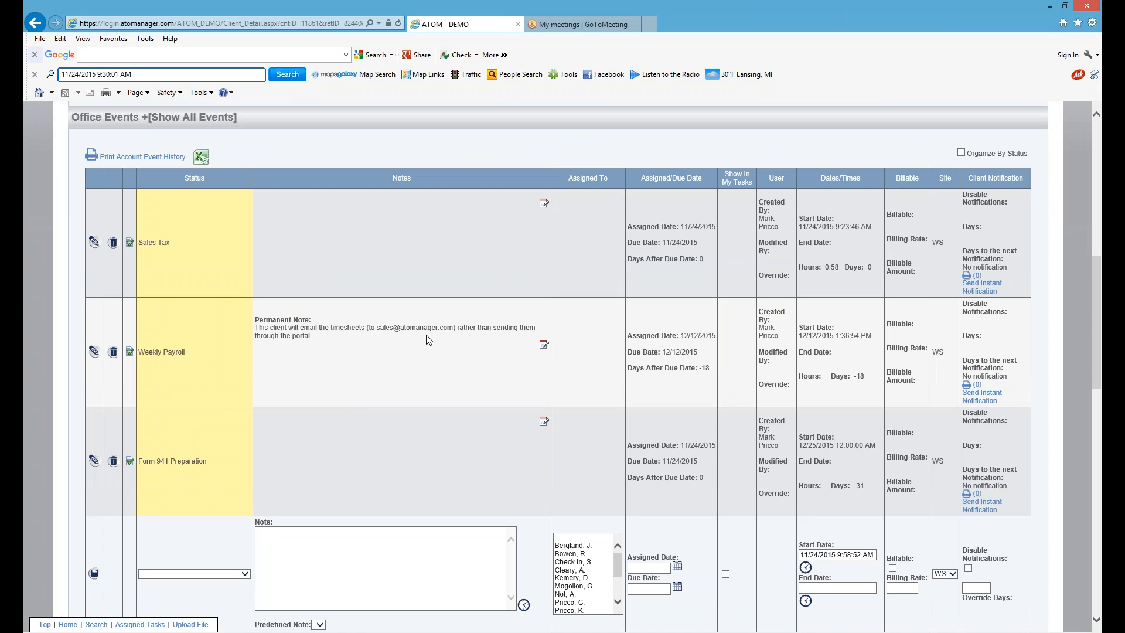
pyautogui.moveTo(426, 338)
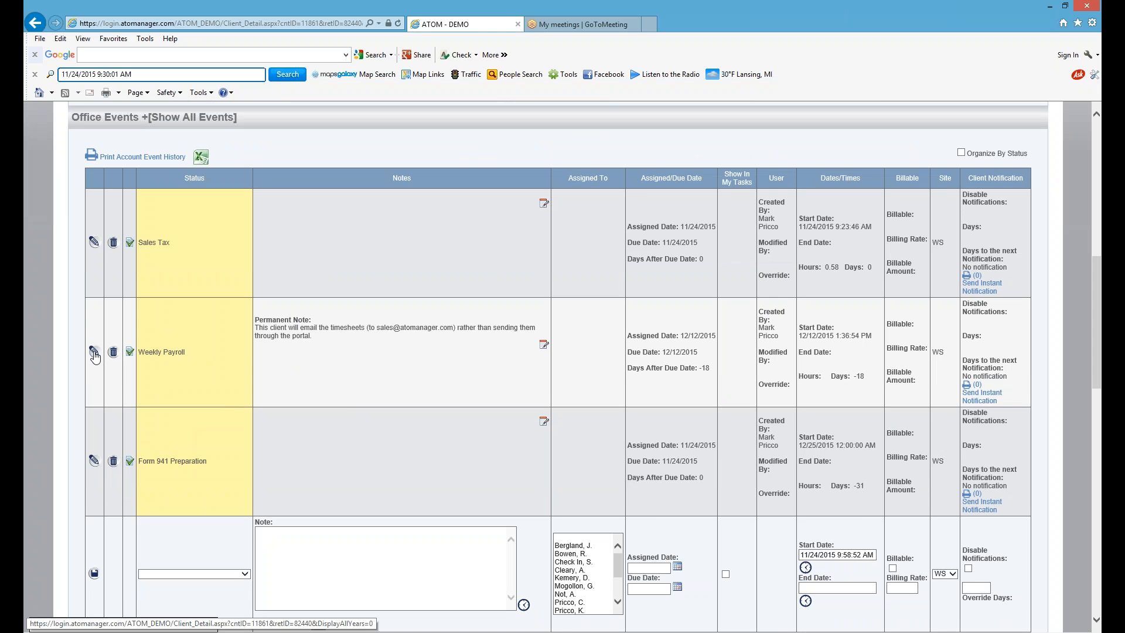
# Edit Weekly Payroll with note 'done', end date 11/24/2015 via the clock, and save
pyautogui.click(94, 352)
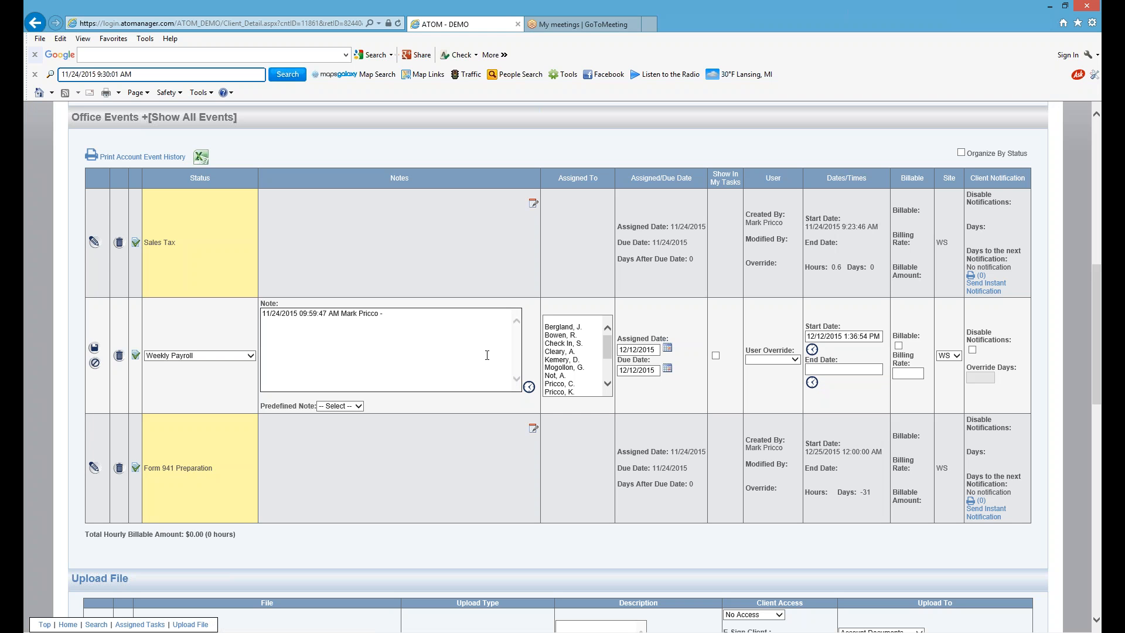
pyautogui.write('done')
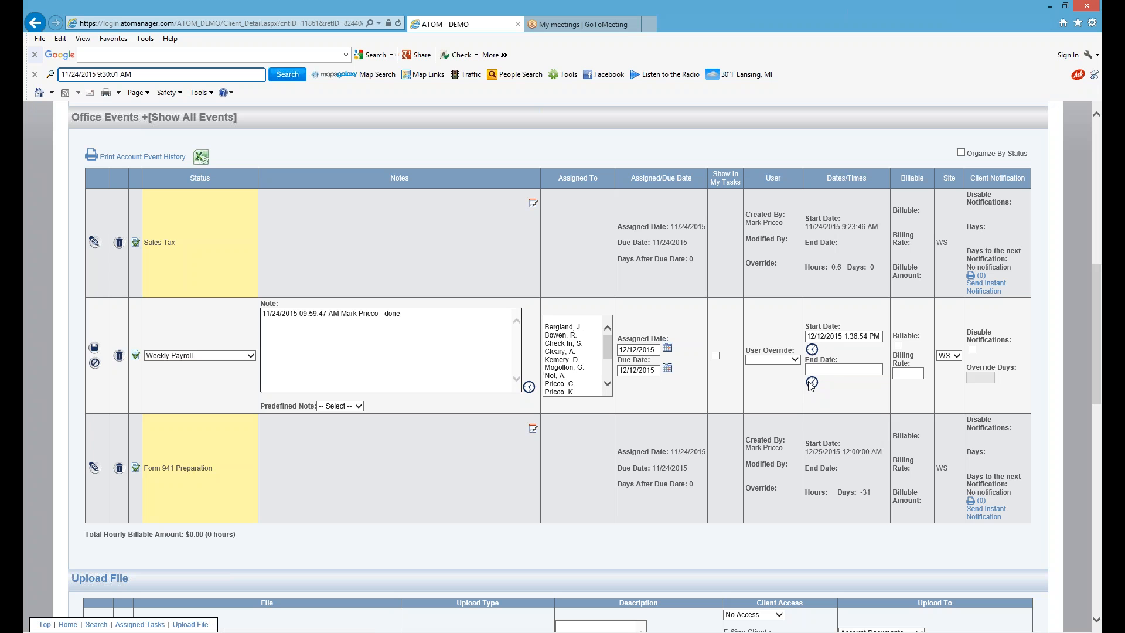
pyautogui.click(811, 382)
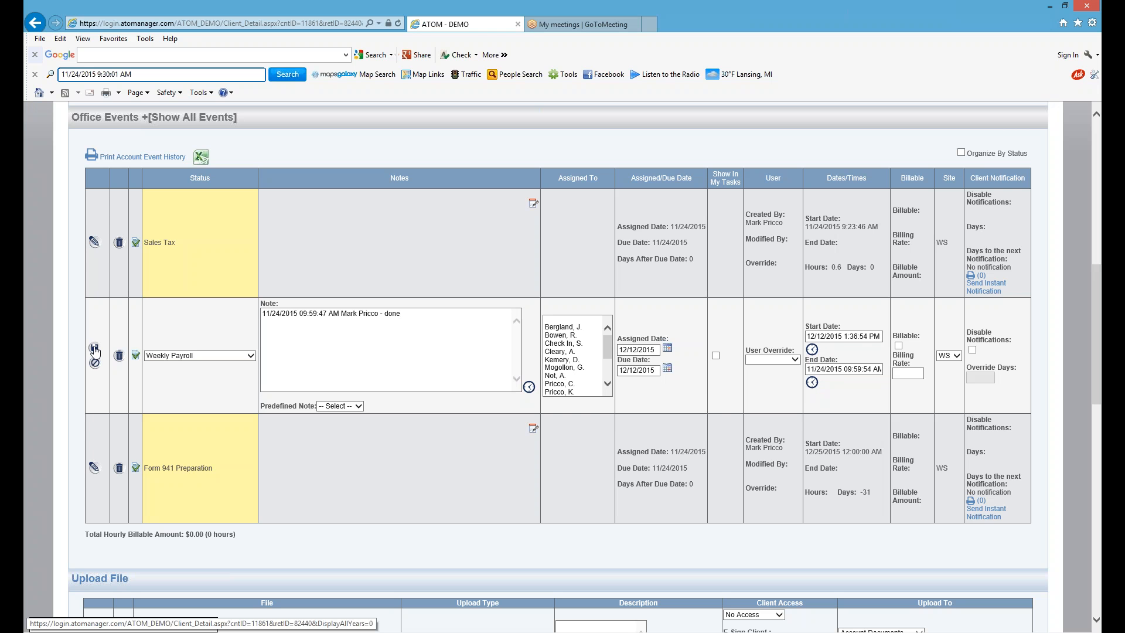
pyautogui.click(93, 347)
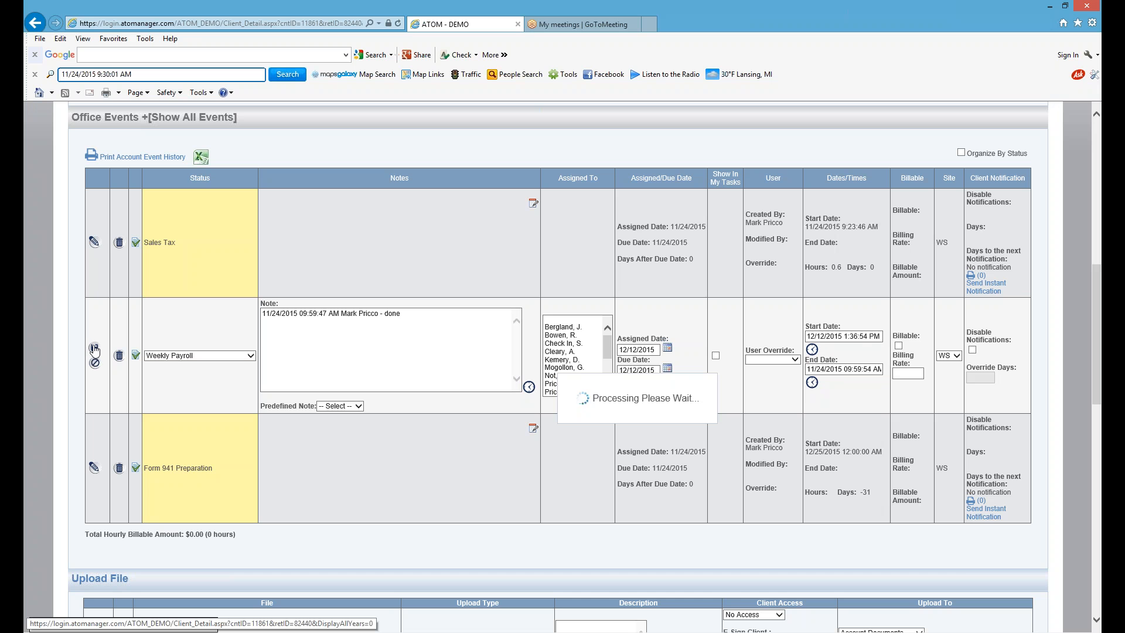
pyautogui.click(93, 344)
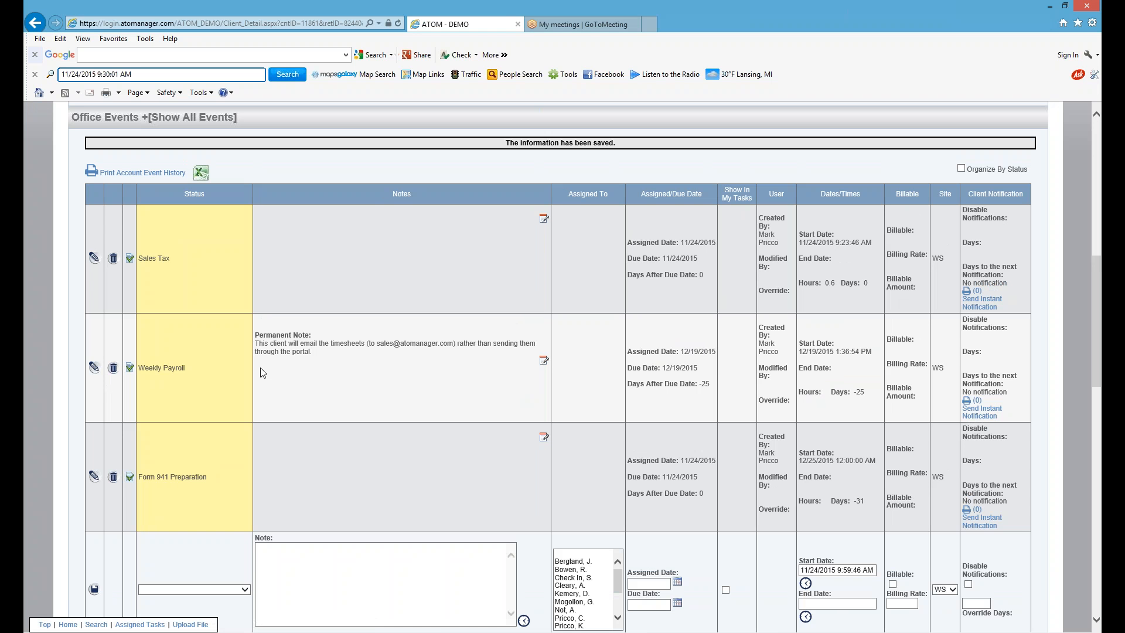
pyautogui.moveTo(456, 371)
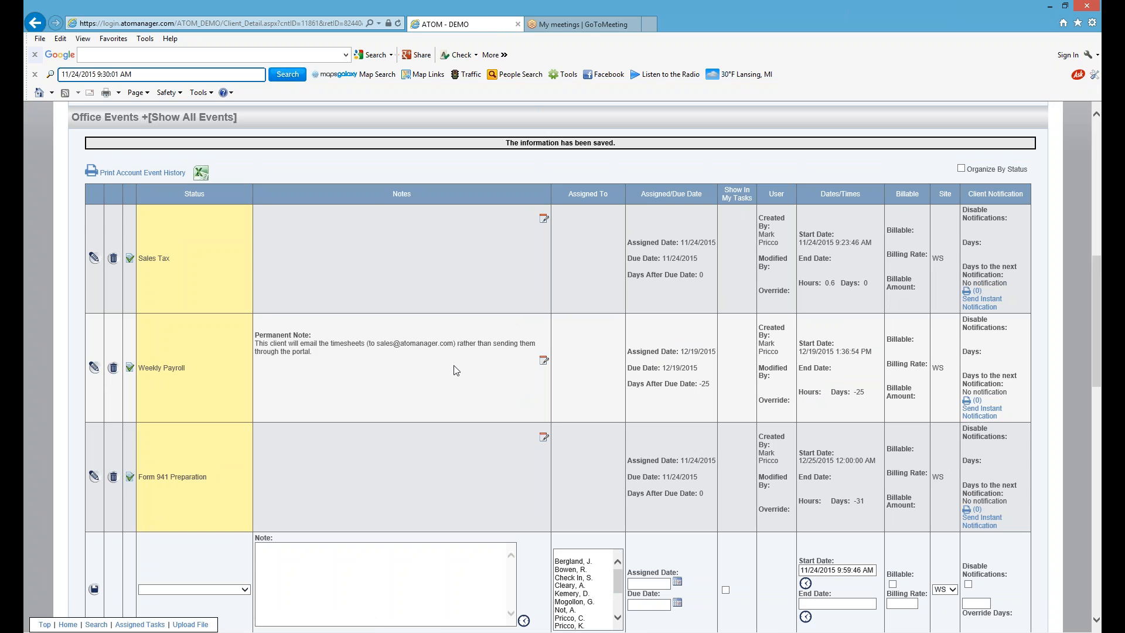
pyautogui.moveTo(270, 309)
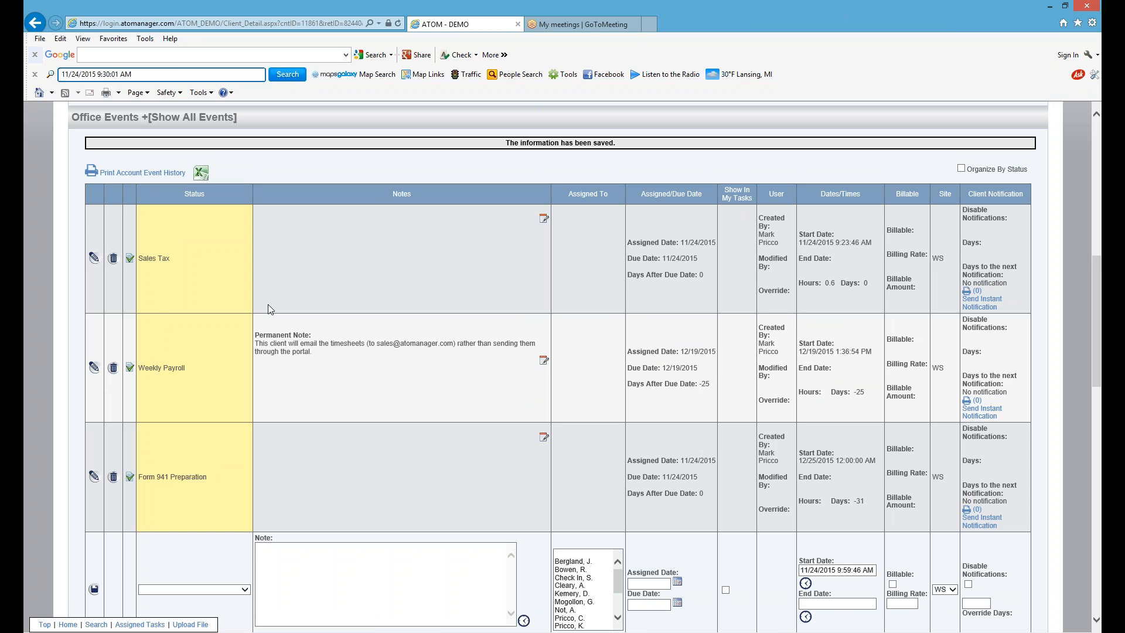
pyautogui.moveTo(187, 359)
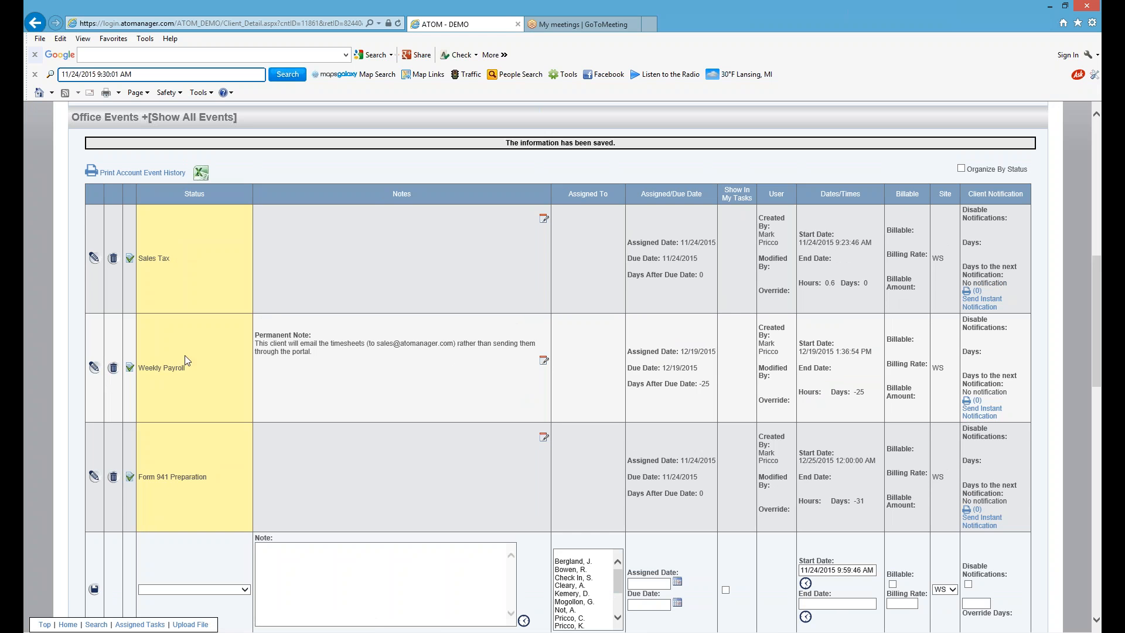
pyautogui.moveTo(210, 494)
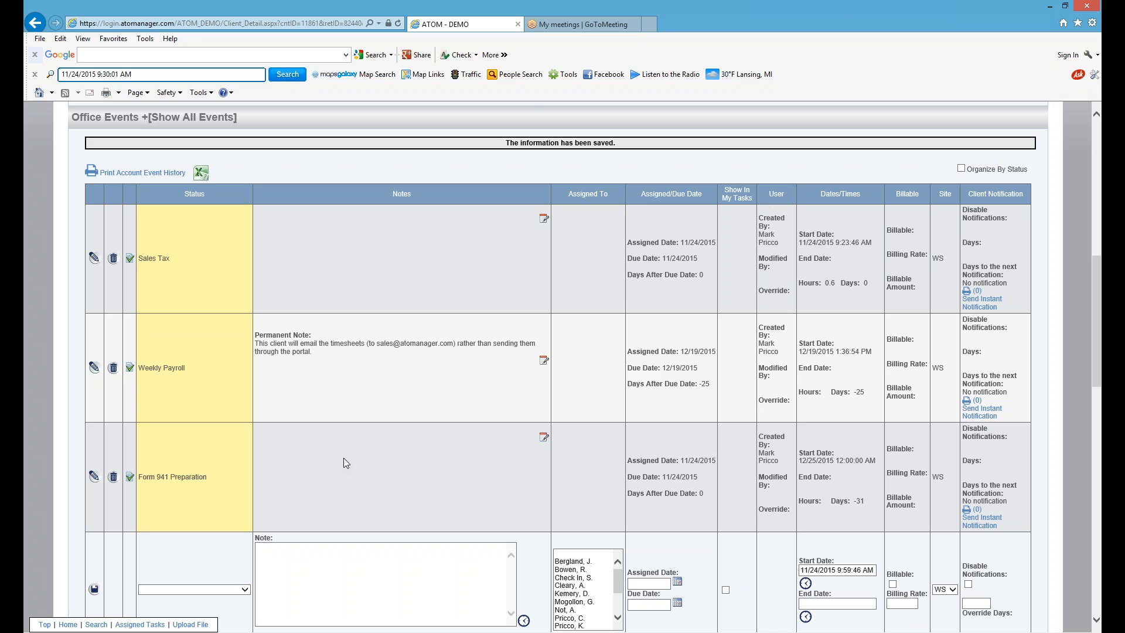
pyautogui.moveTo(420, 493)
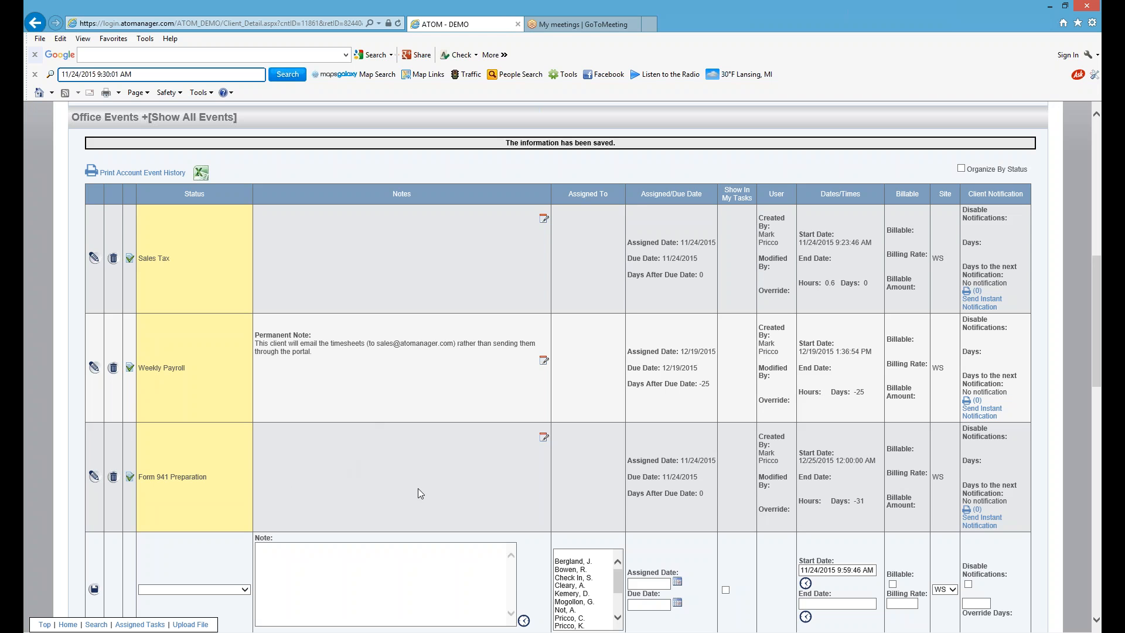
pyautogui.moveTo(704, 406)
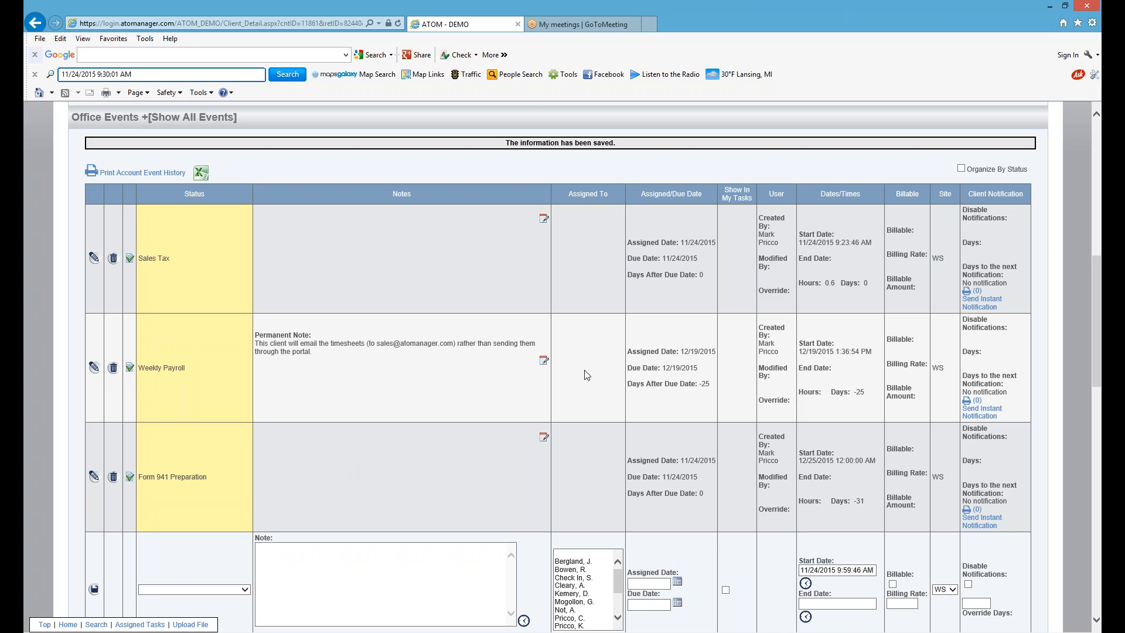
pyautogui.moveTo(605, 370)
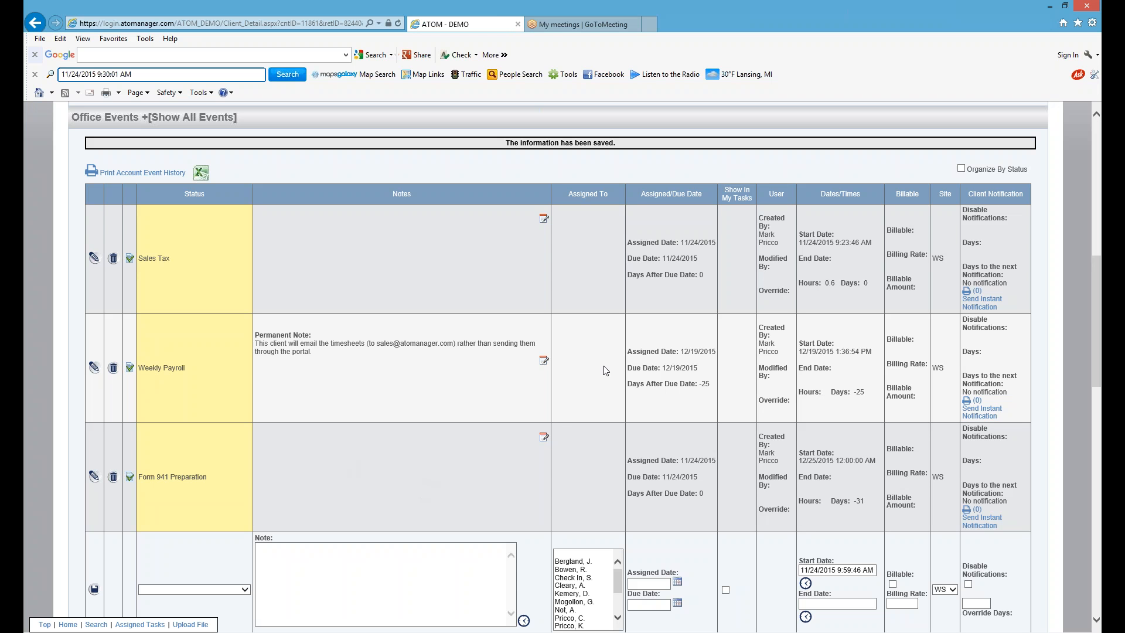
pyautogui.moveTo(520, 374)
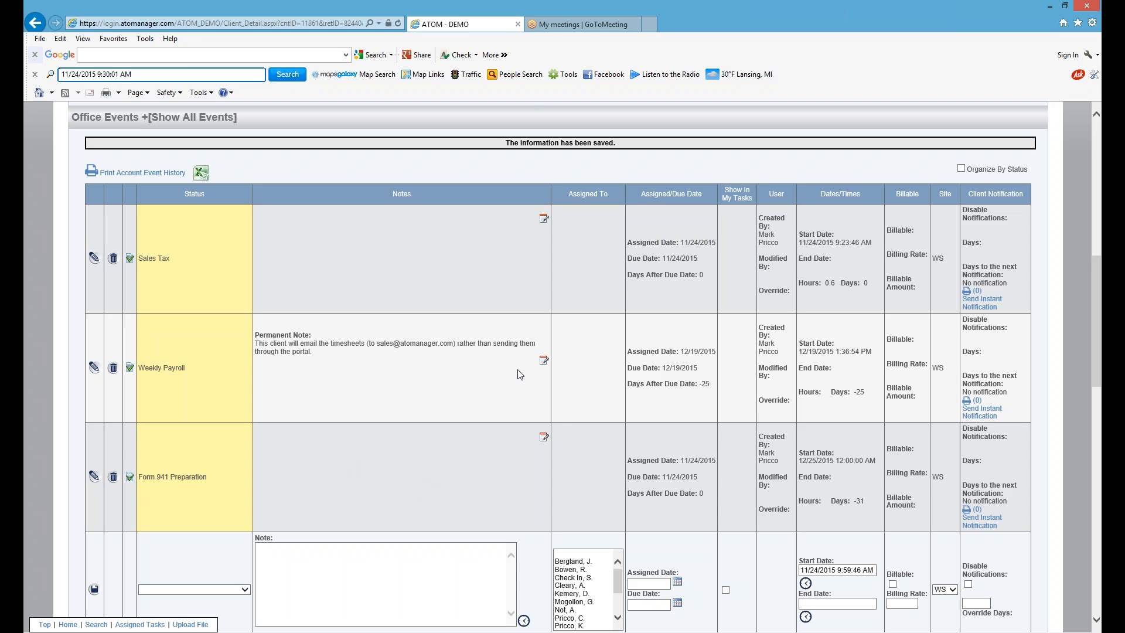
pyautogui.moveTo(498, 367)
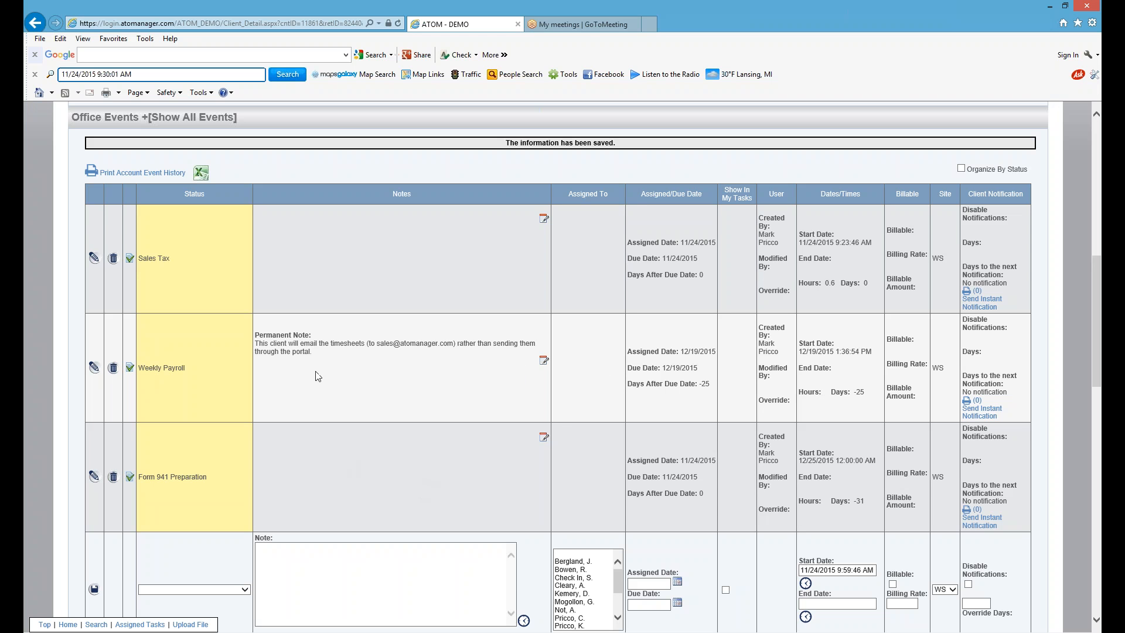
pyautogui.moveTo(343, 407)
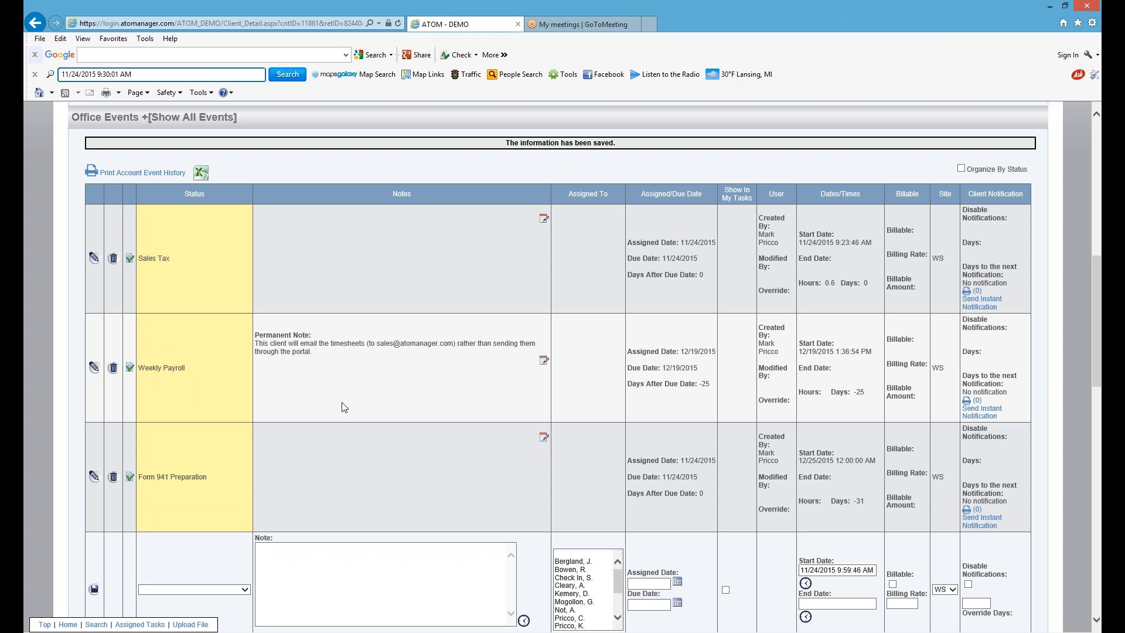
pyautogui.scroll(-3)
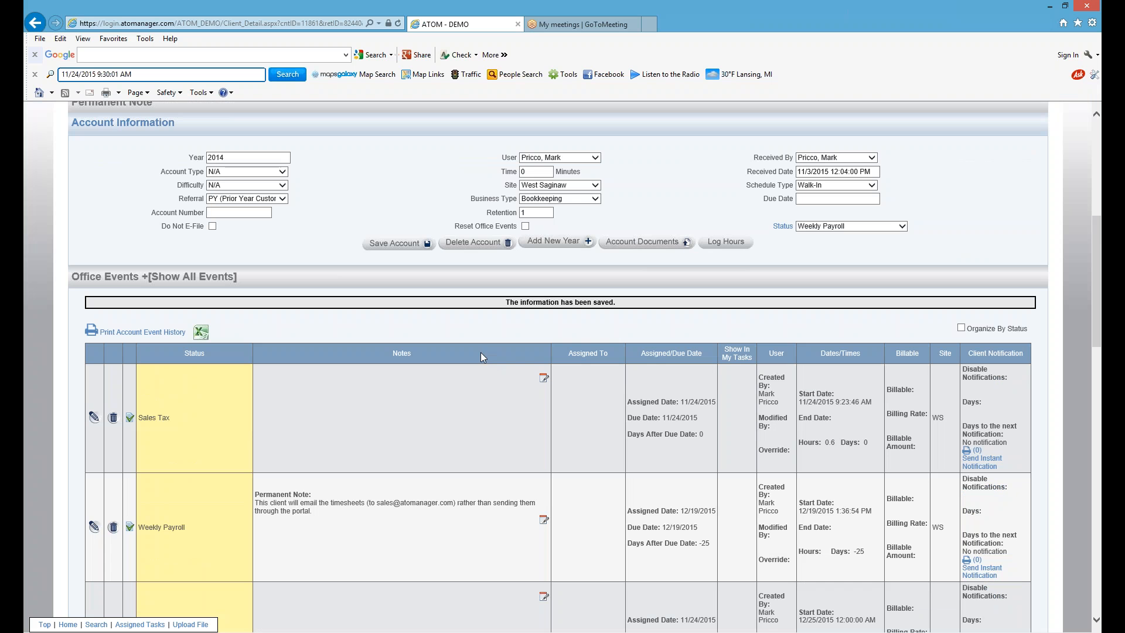
pyautogui.moveTo(819, 242)
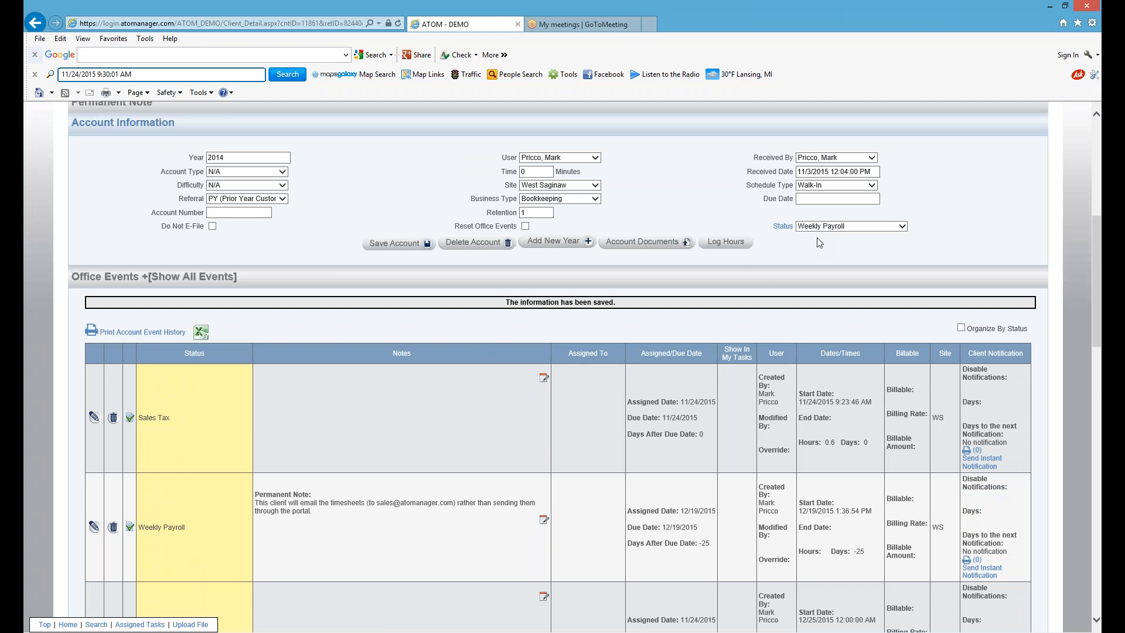
pyautogui.moveTo(874, 251)
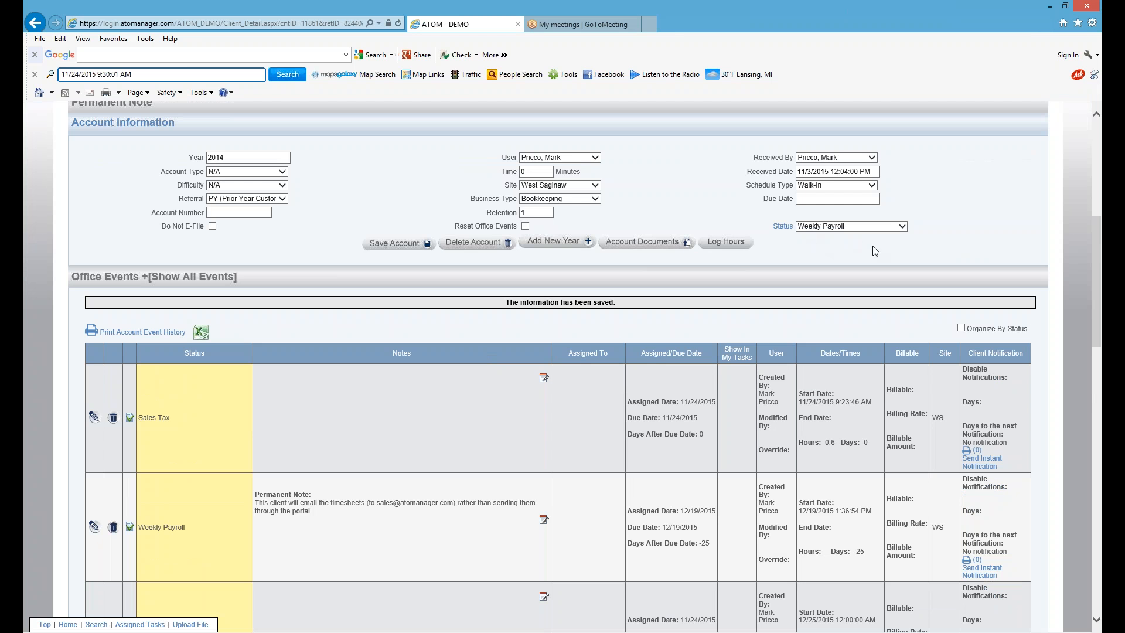
pyautogui.moveTo(833, 231)
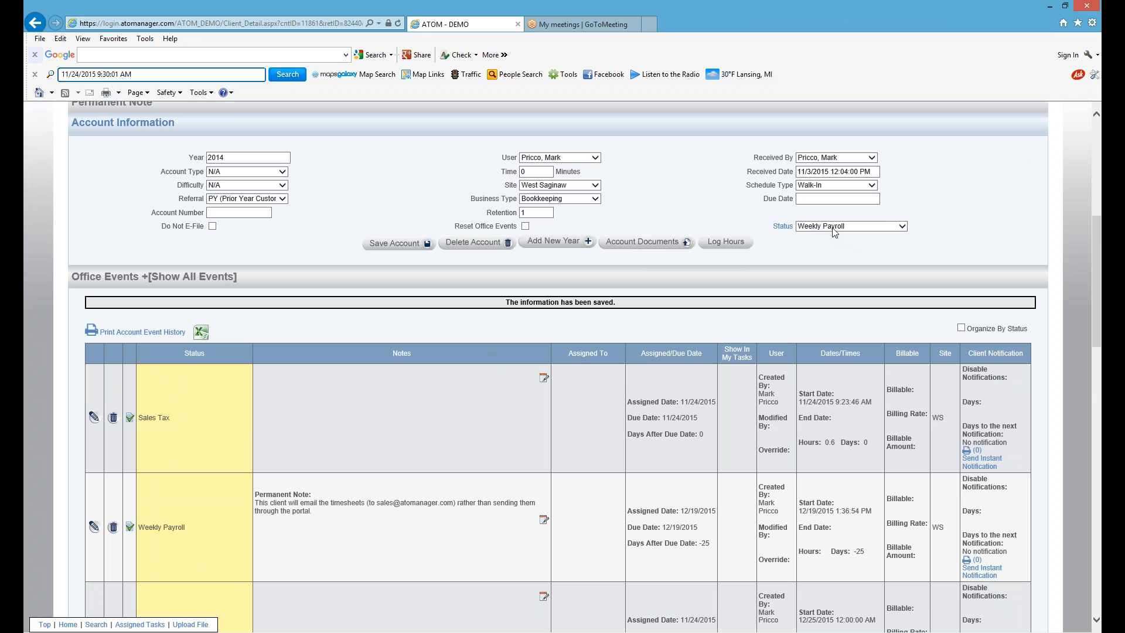
pyautogui.click(850, 225)
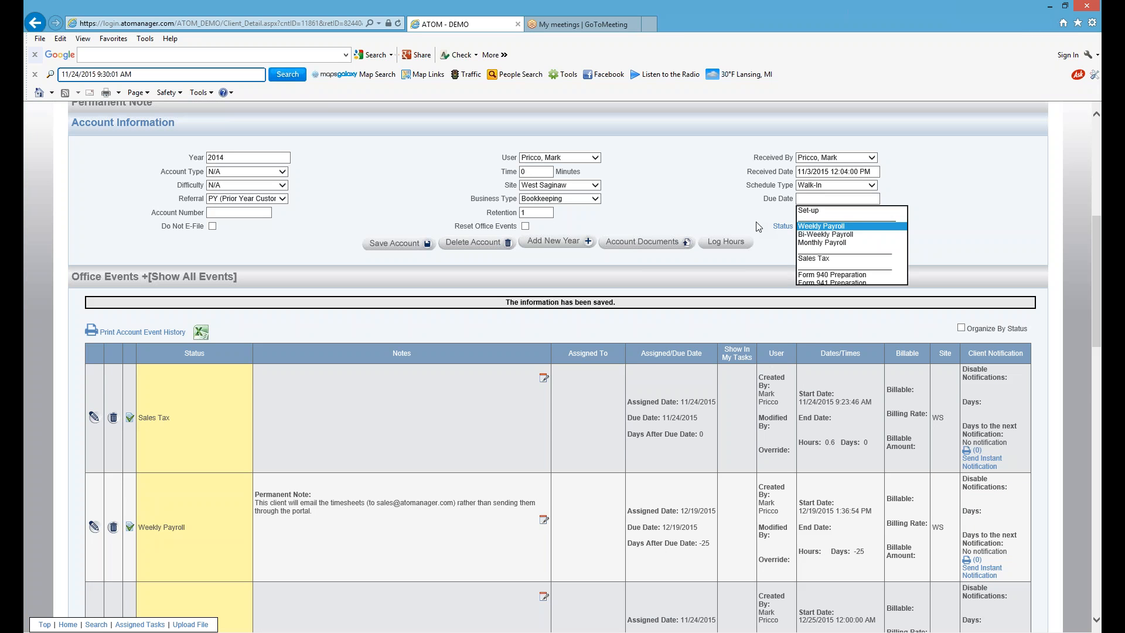
pyautogui.click(820, 225)
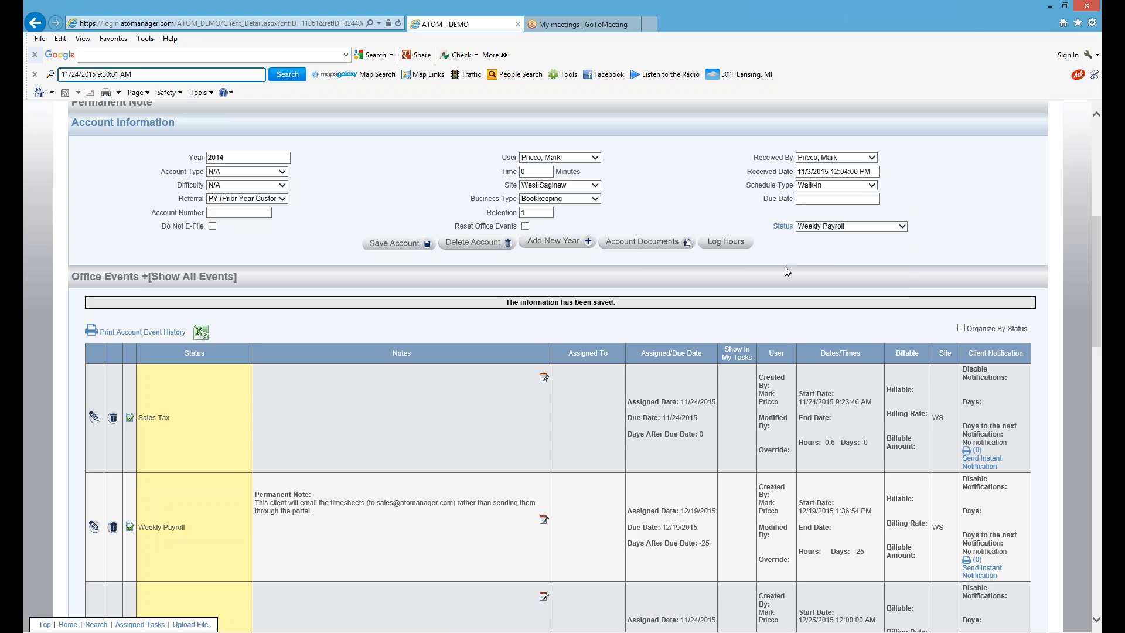
pyautogui.moveTo(392, 376)
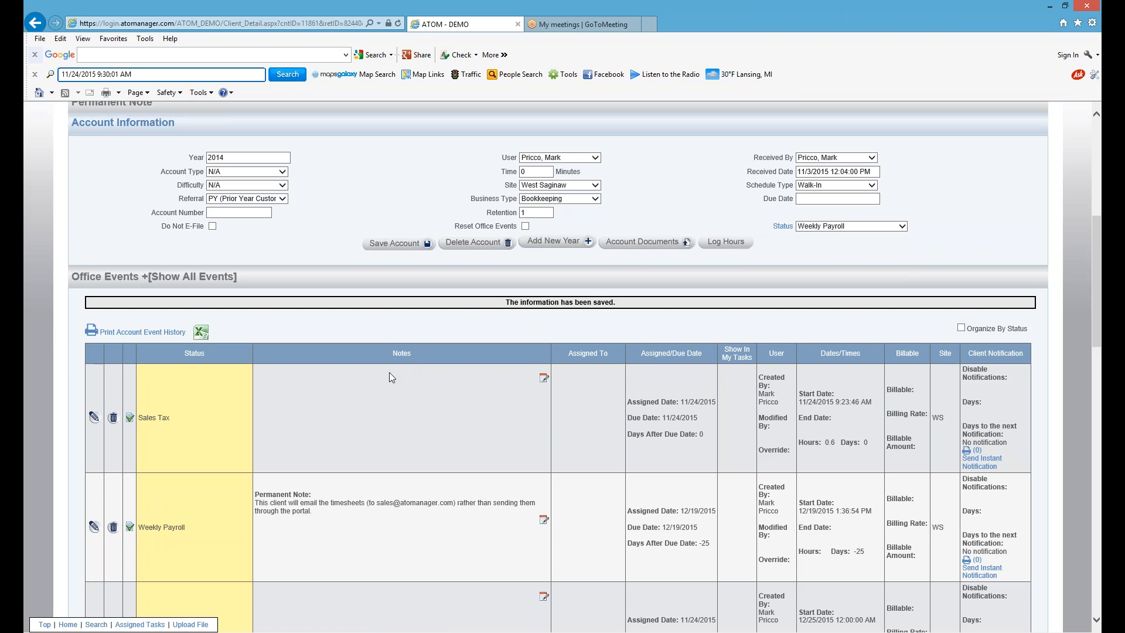
pyautogui.scroll(-3)
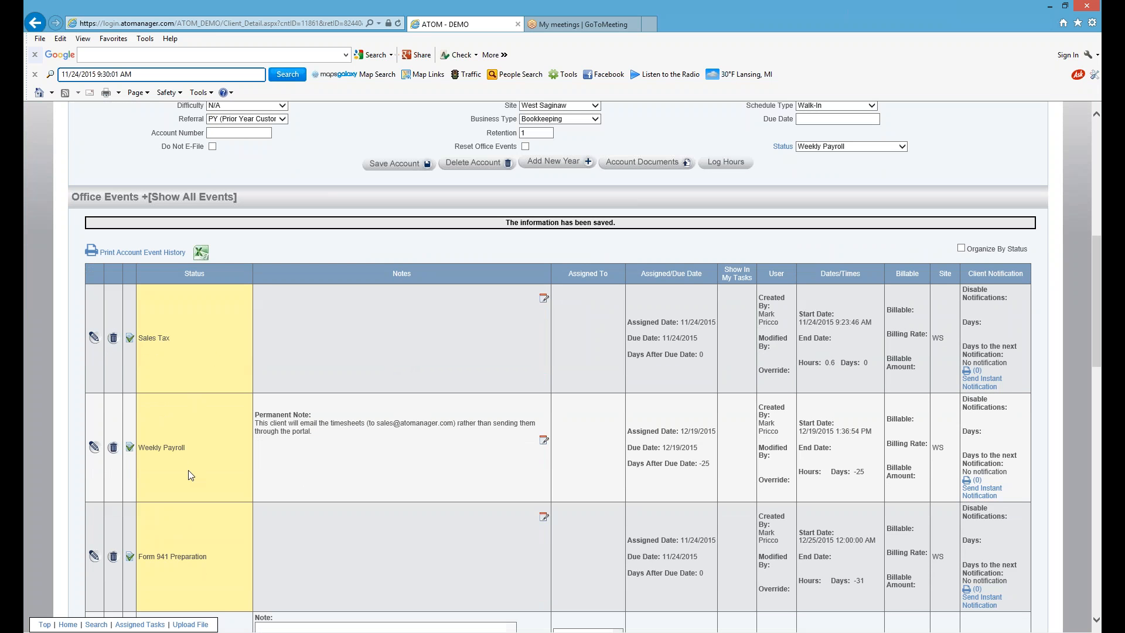
pyautogui.moveTo(281, 369)
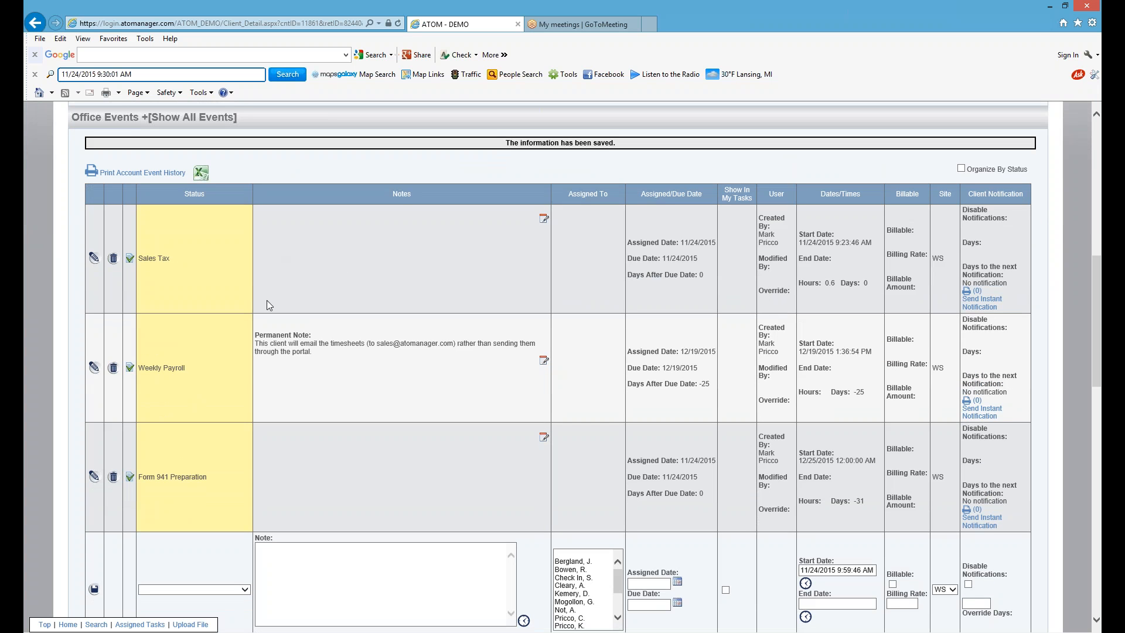
pyautogui.moveTo(508, 278)
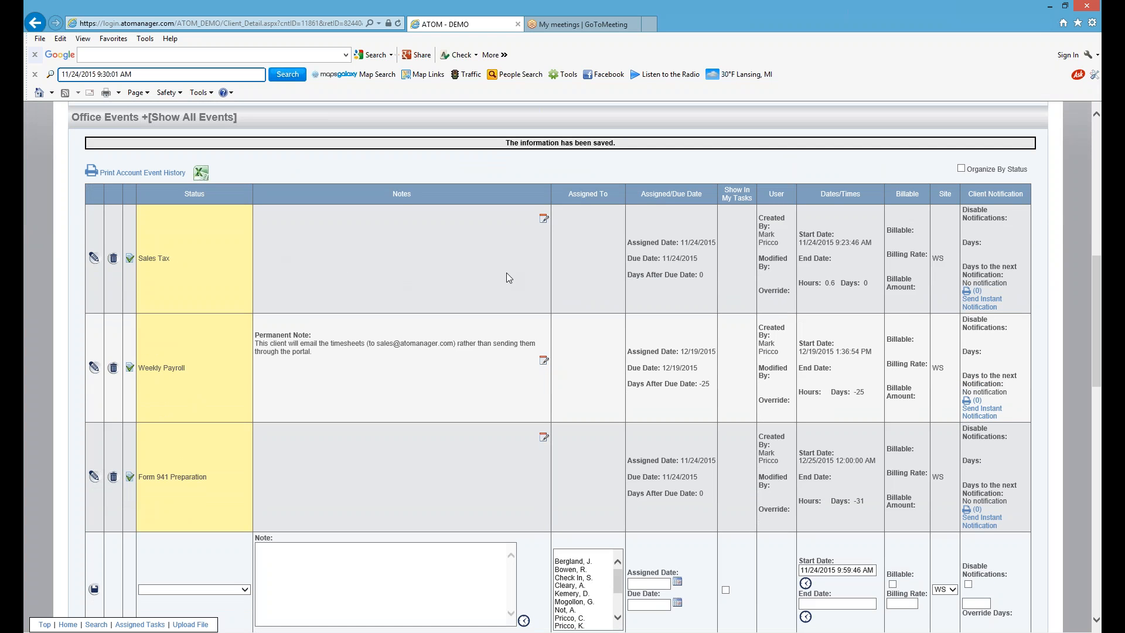
pyautogui.moveTo(278, 277)
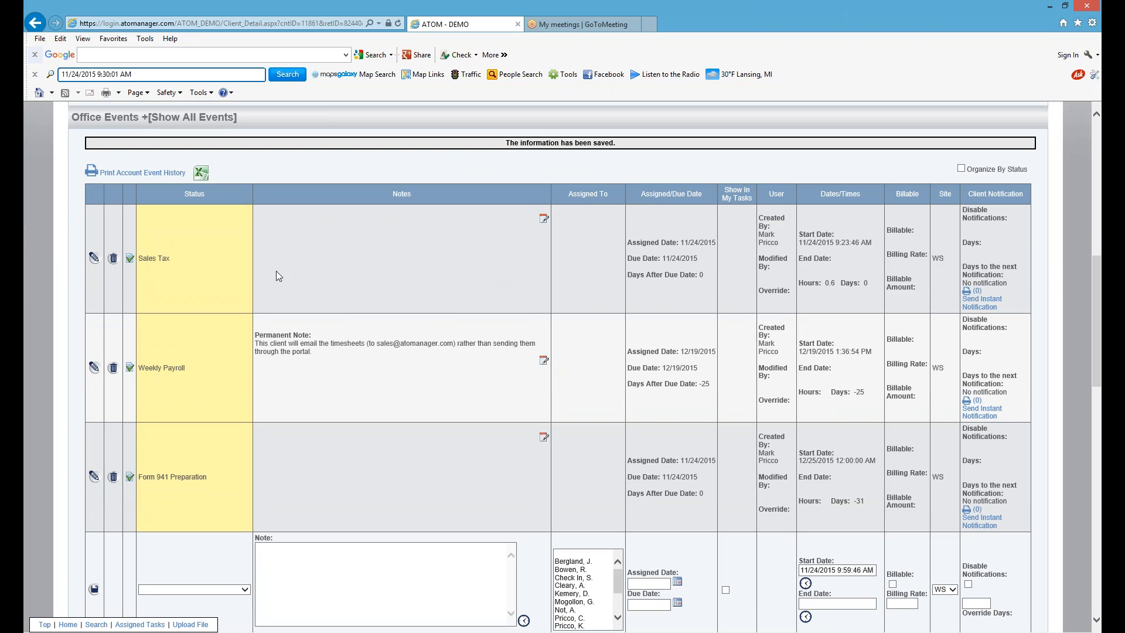
pyautogui.moveTo(225, 378)
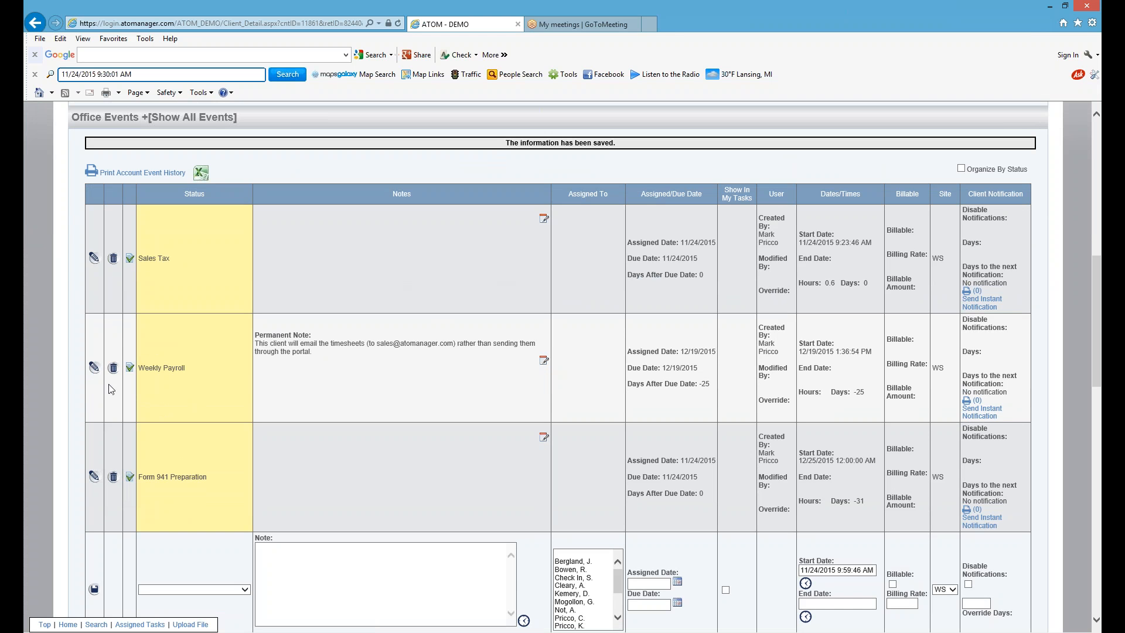
pyautogui.moveTo(358, 427)
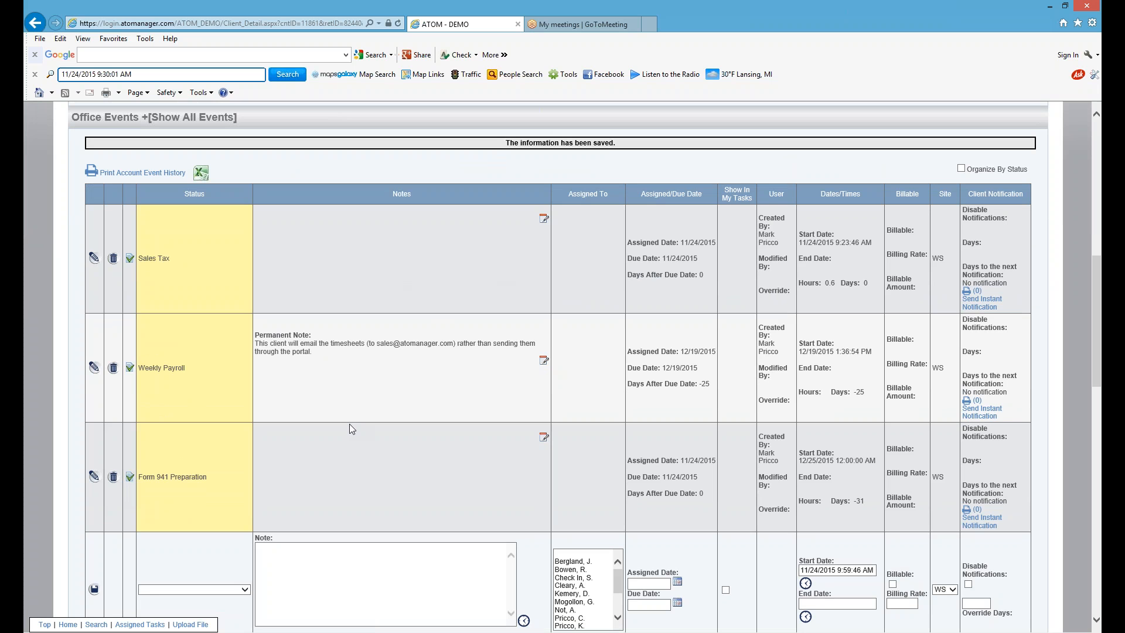
pyautogui.moveTo(172, 431)
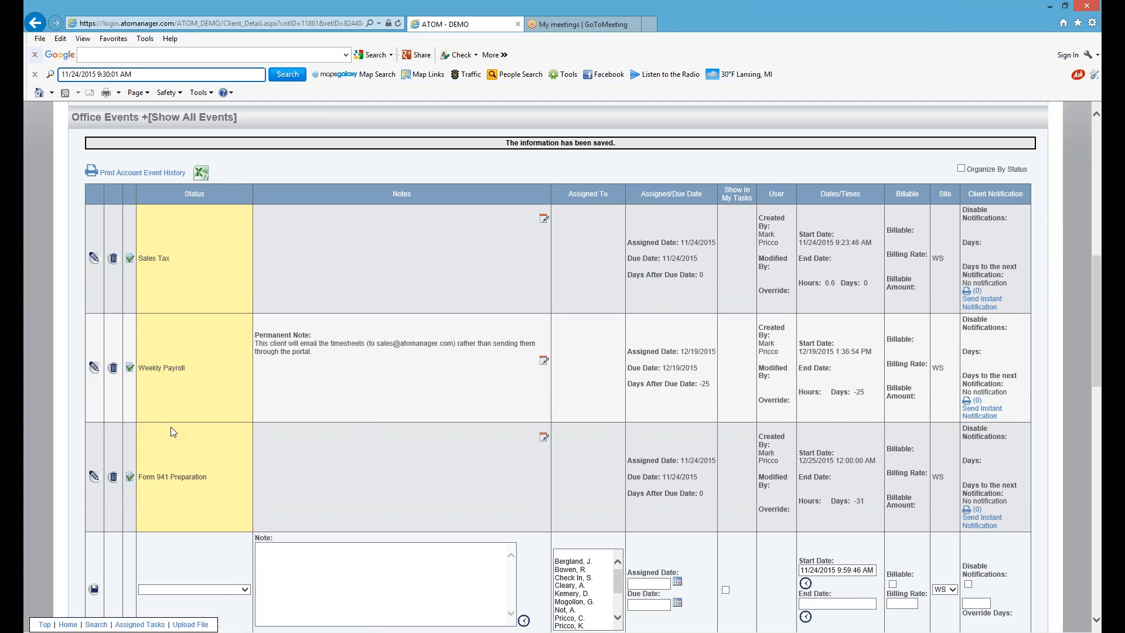